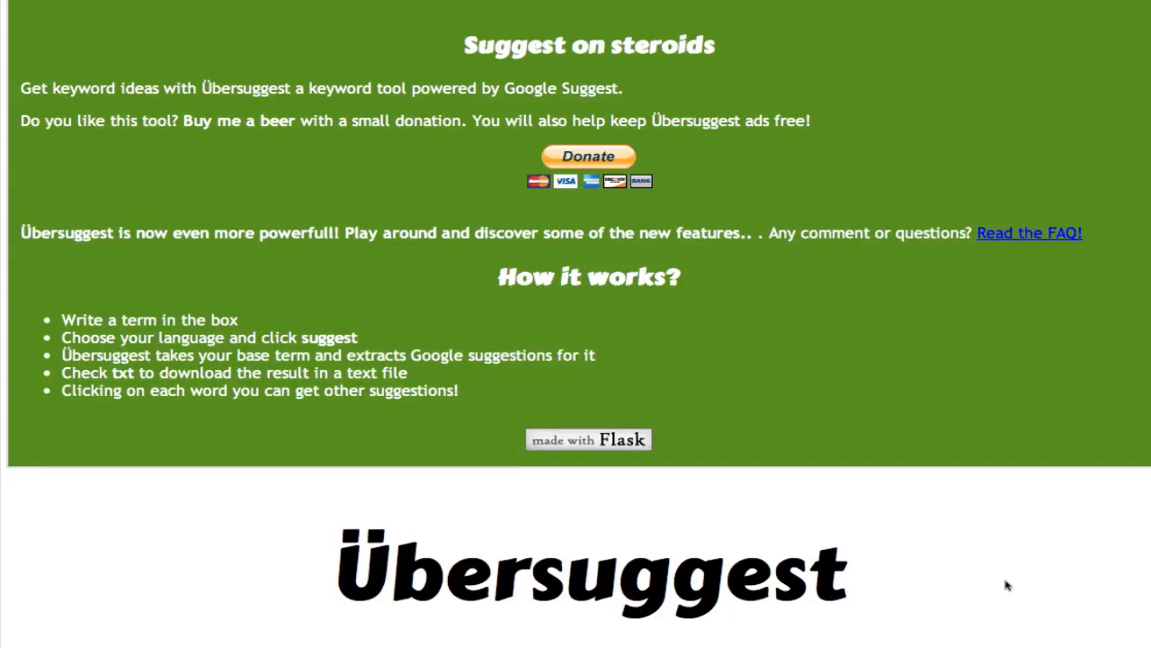
{"action": "mouse_move", "coordinate": [262, 116]}
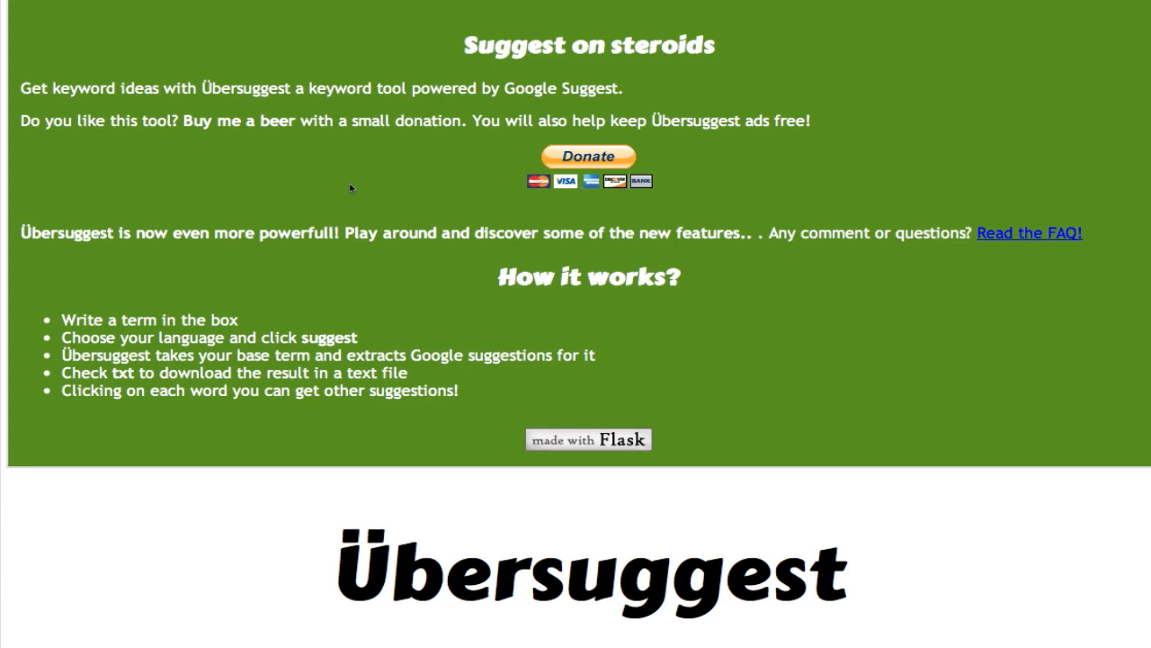
{"action": "mouse_move", "coordinate": [528, 594]}
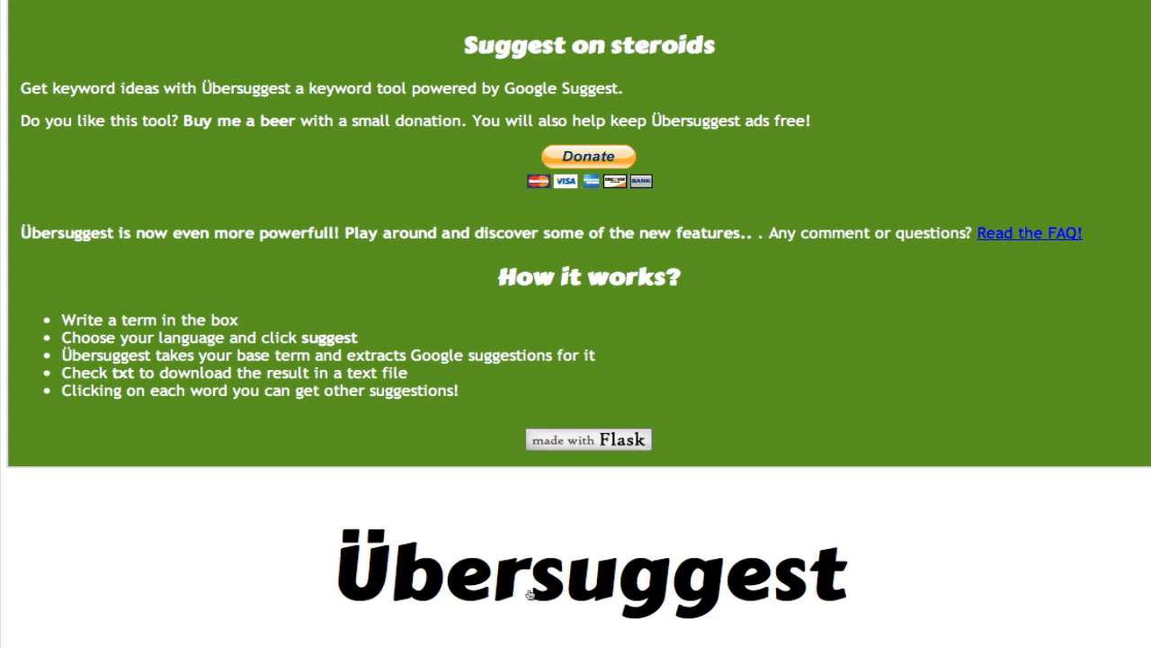
{"action": "mouse_move", "coordinate": [430, 489]}
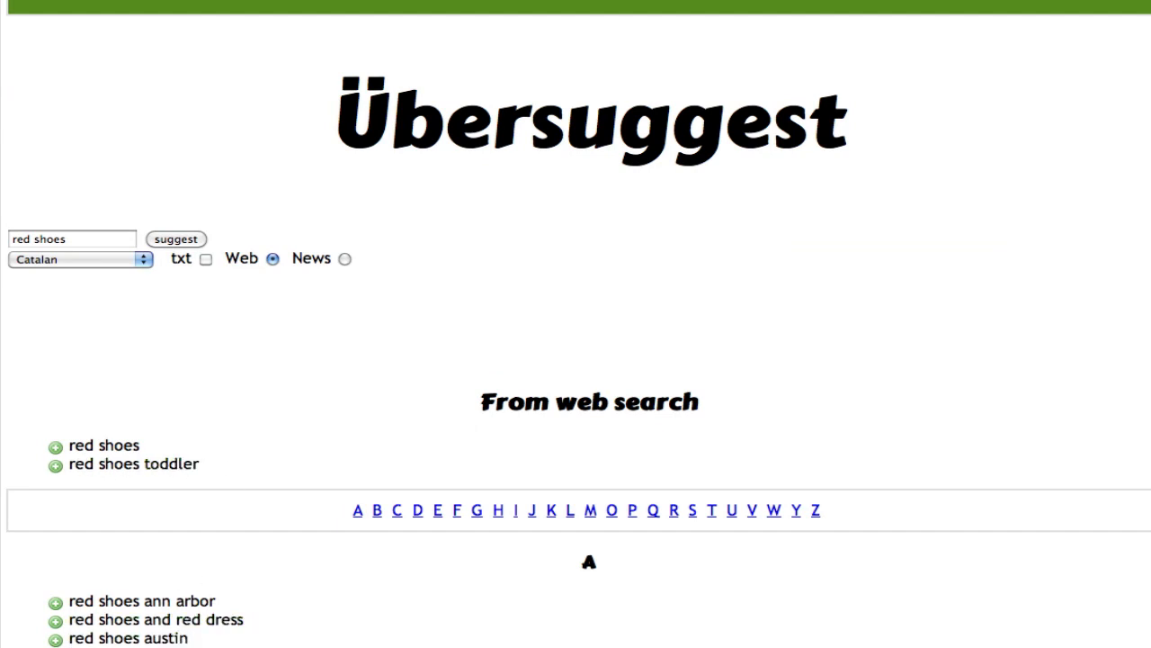
{"action": "scroll", "scroll_direction": "down", "scroll_amount": 3}
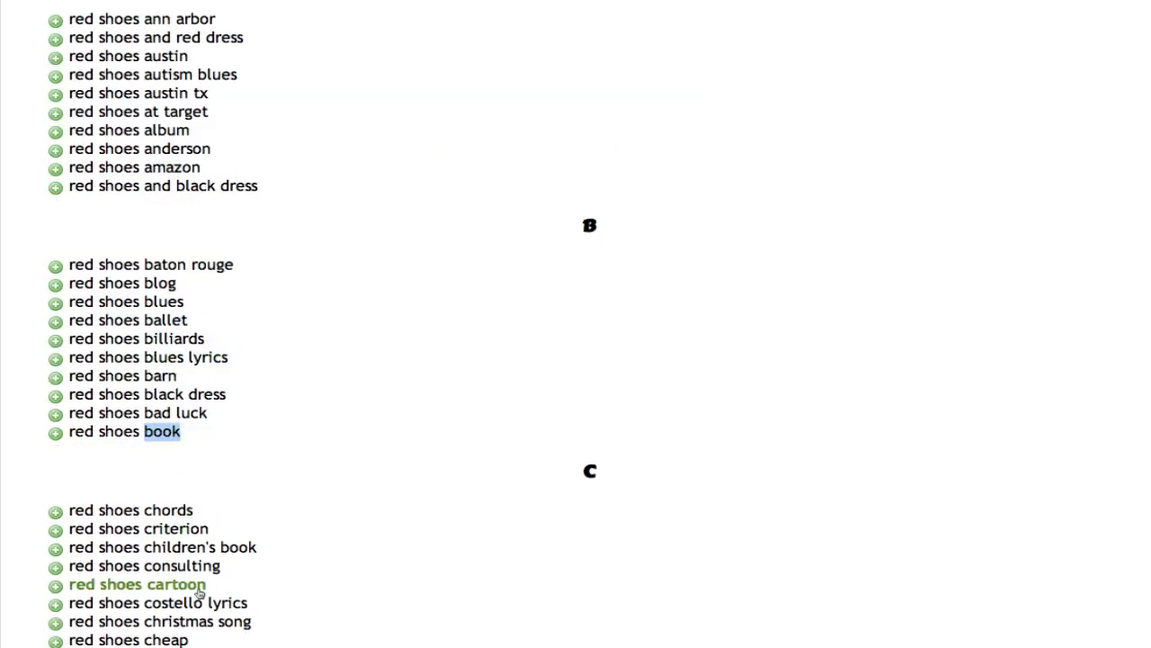
{"action": "scroll", "scroll_direction": "down", "scroll_amount": 3}
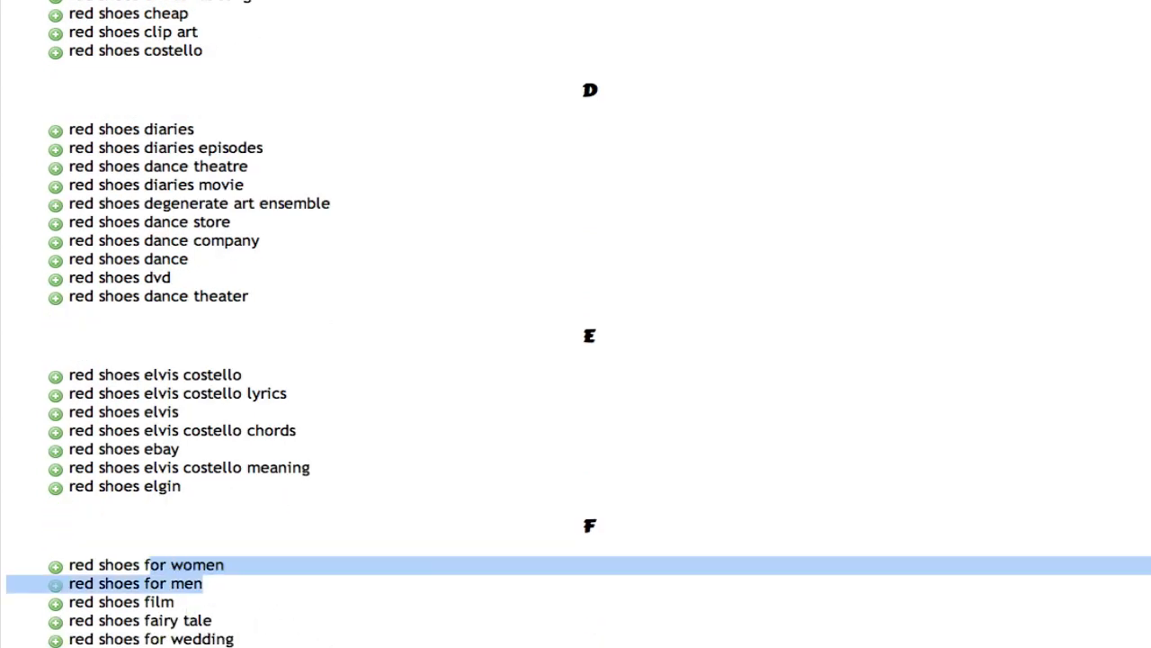
{"action": "scroll", "scroll_direction": "up", "scroll_amount": 3}
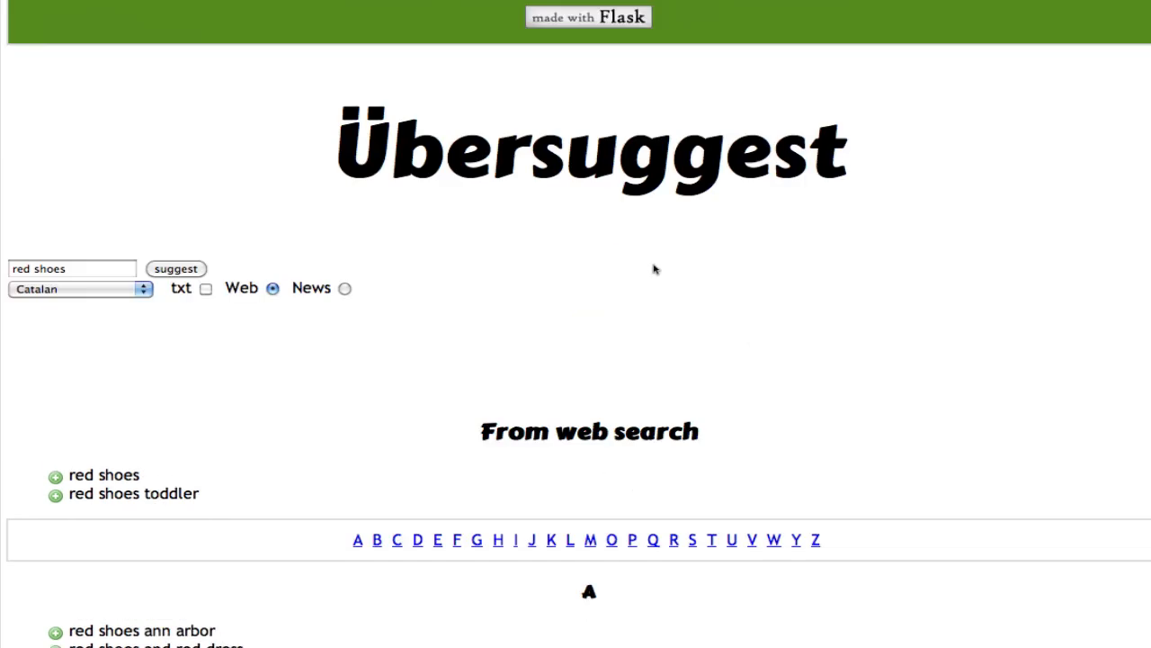
{"action": "mouse_move", "coordinate": [638, 597]}
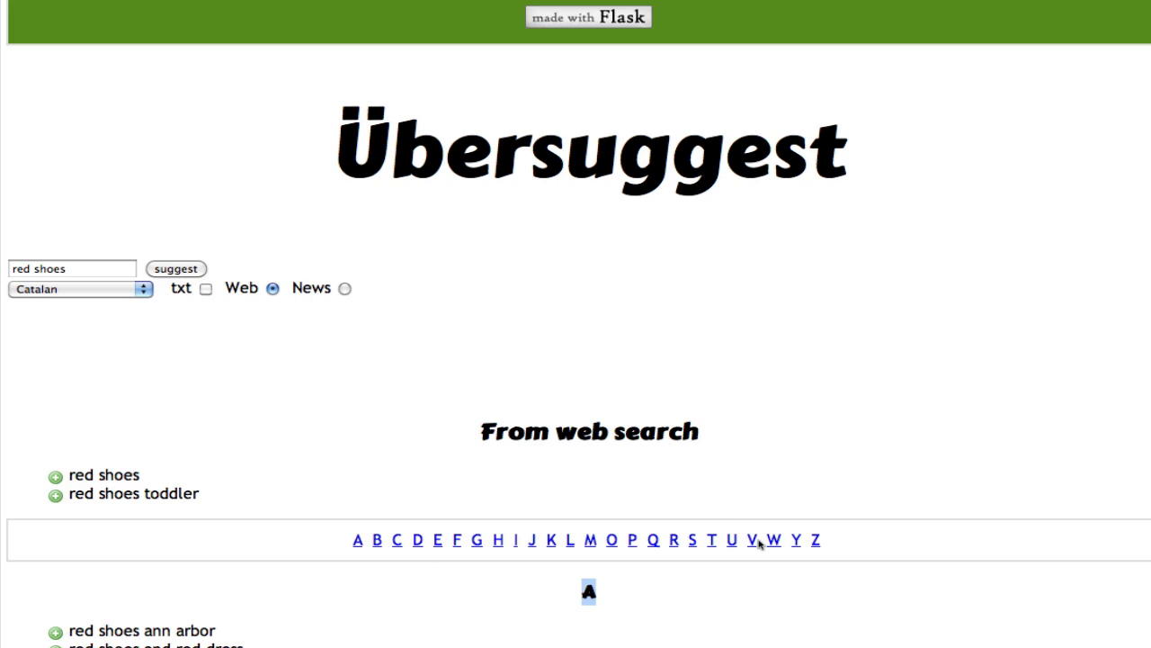
{"action": "scroll", "scroll_direction": "down", "scroll_amount": 3}
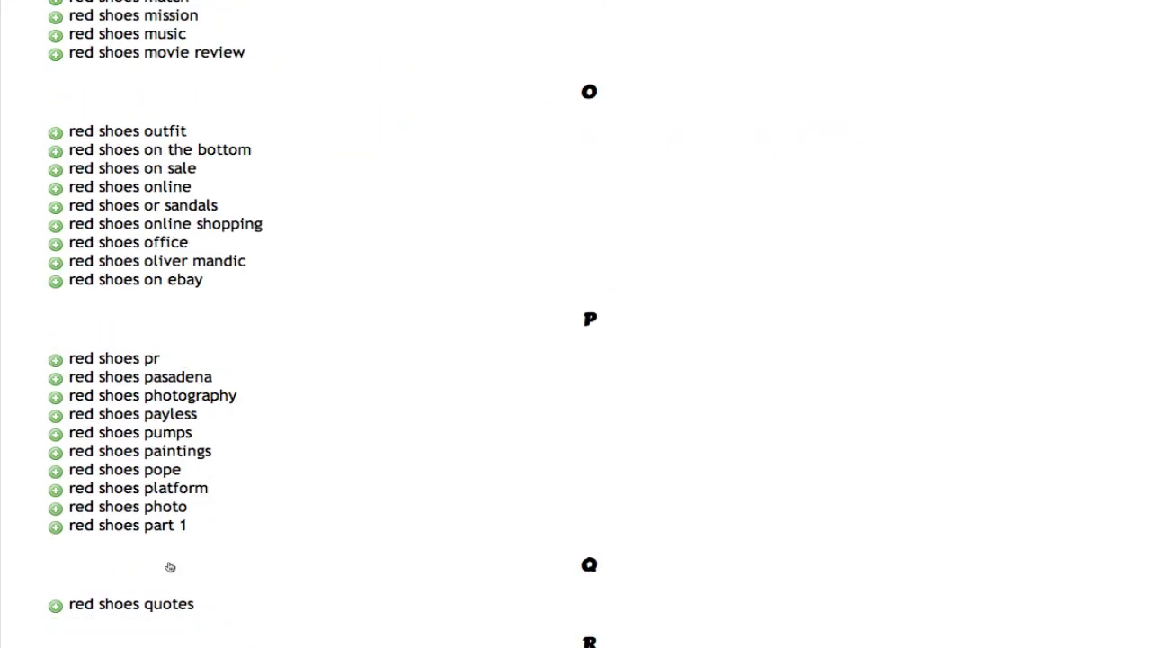
{"action": "mouse_move", "coordinate": [273, 525]}
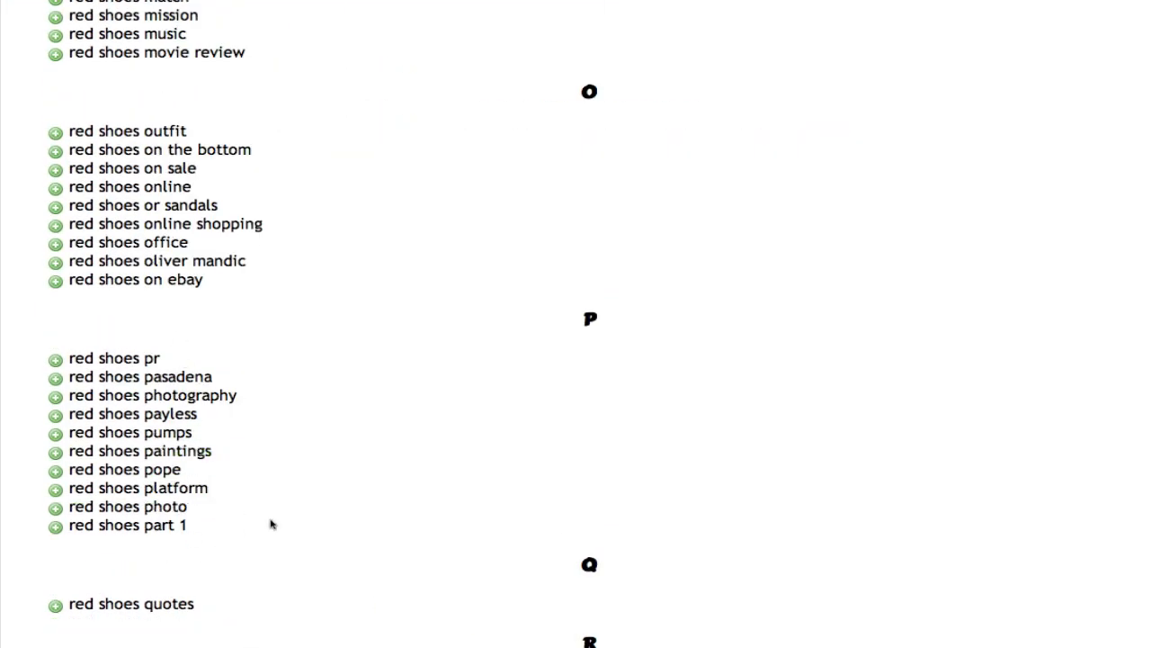
{"action": "scroll", "scroll_direction": "down", "scroll_amount": 3}
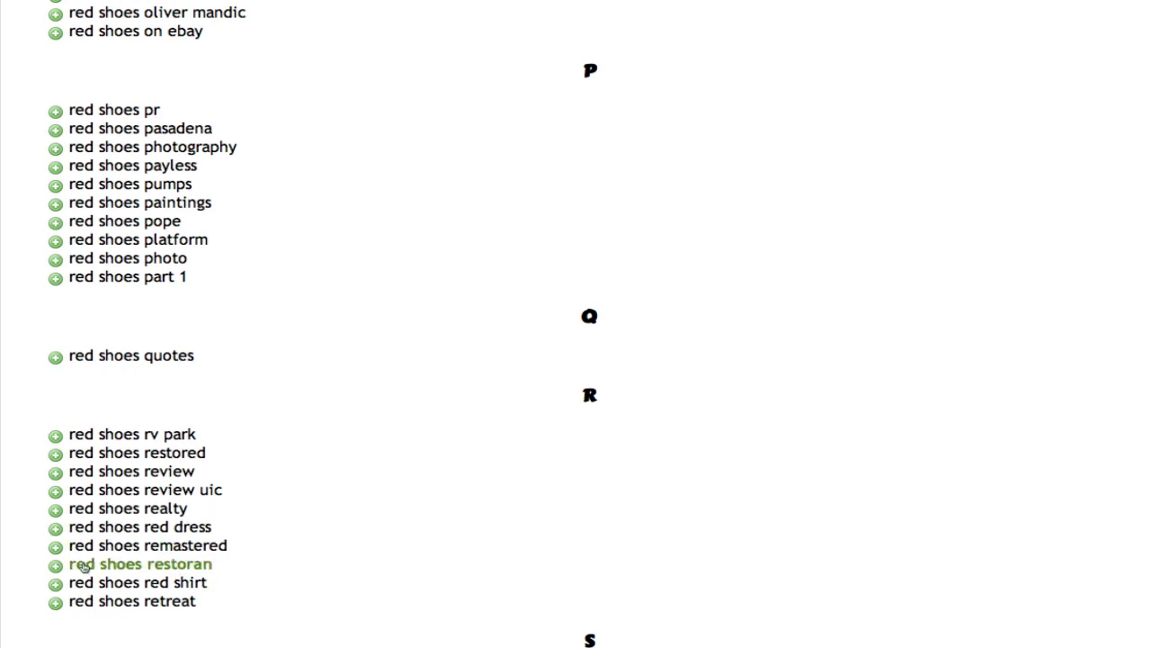
{"action": "mouse_move", "coordinate": [144, 489]}
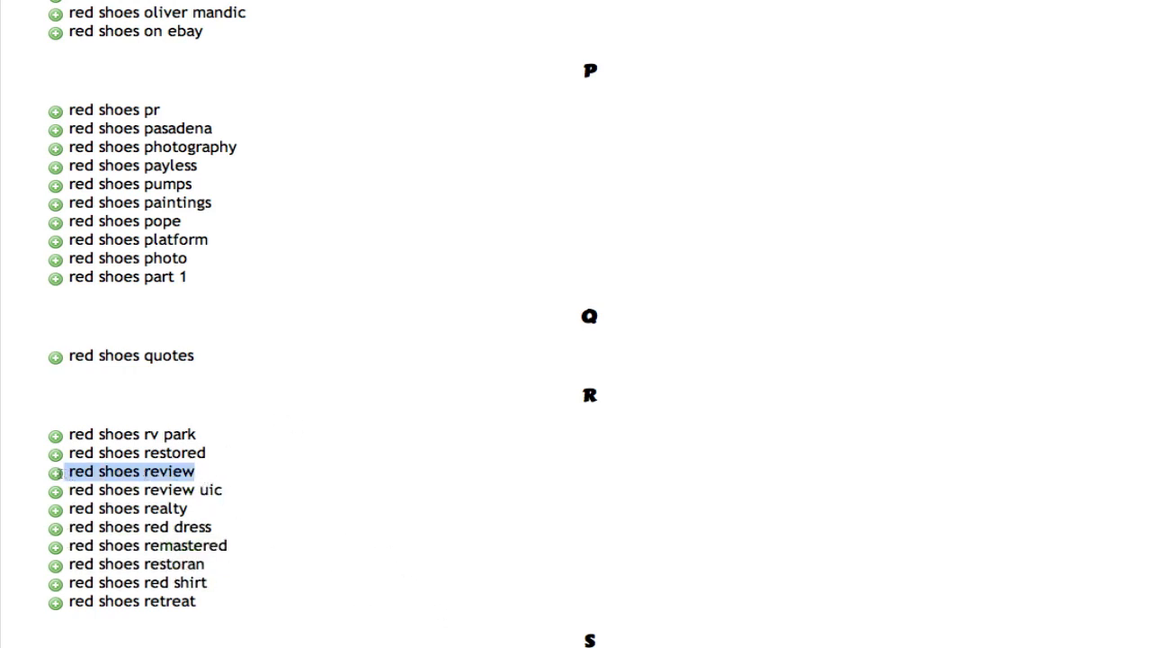
{"action": "mouse_move", "coordinate": [241, 477]}
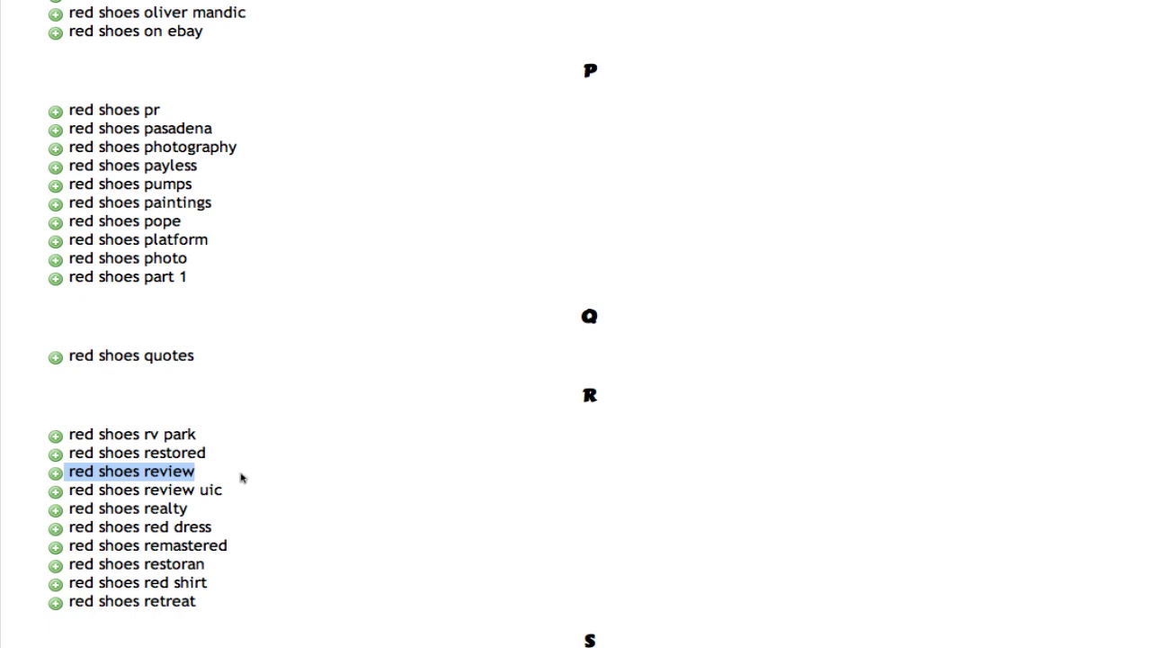
{"action": "mouse_move", "coordinate": [690, 397]}
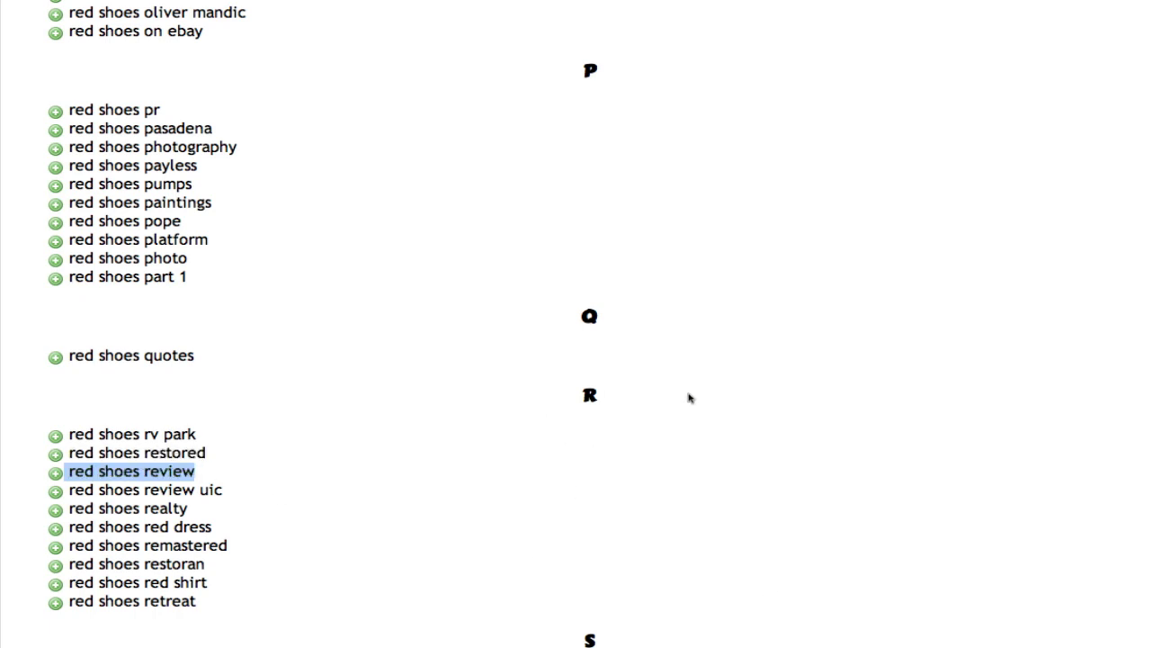
{"action": "scroll", "scroll_direction": "down", "scroll_amount": 3}
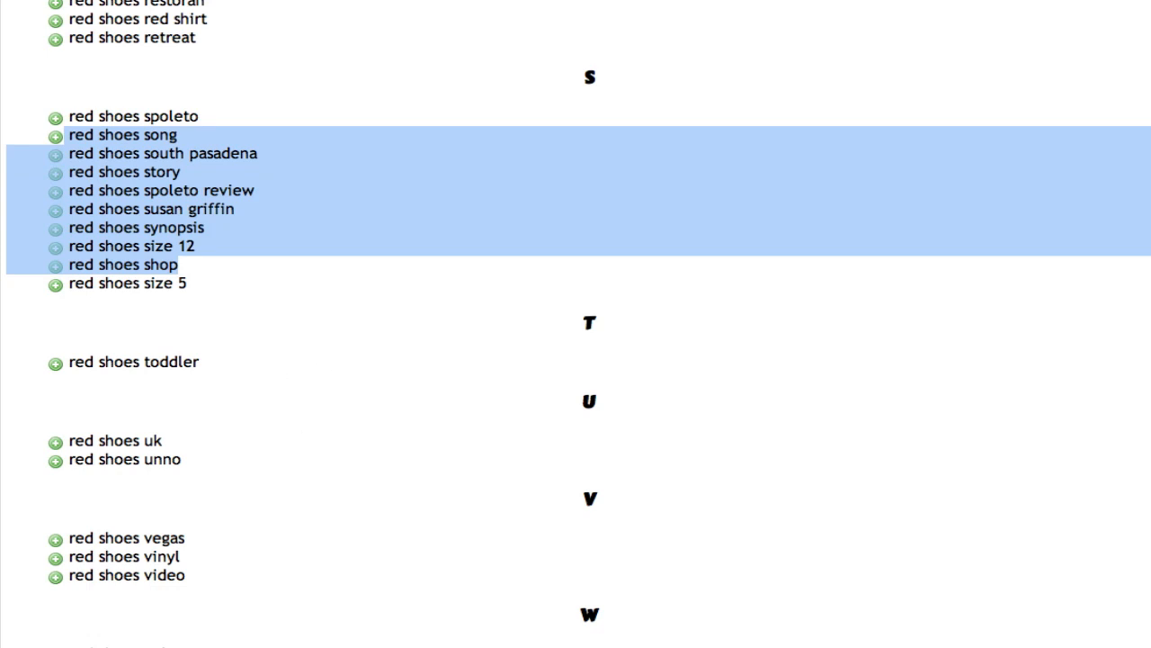
{"action": "mouse_move", "coordinate": [646, 635]}
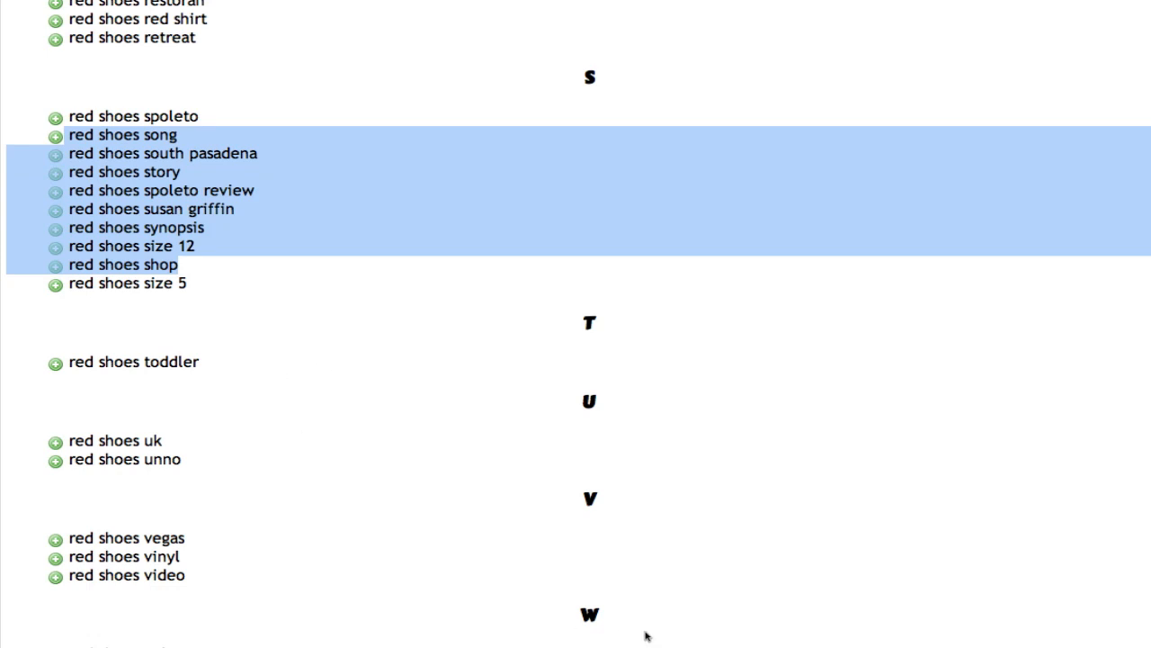
{"action": "mouse_move", "coordinate": [641, 635]}
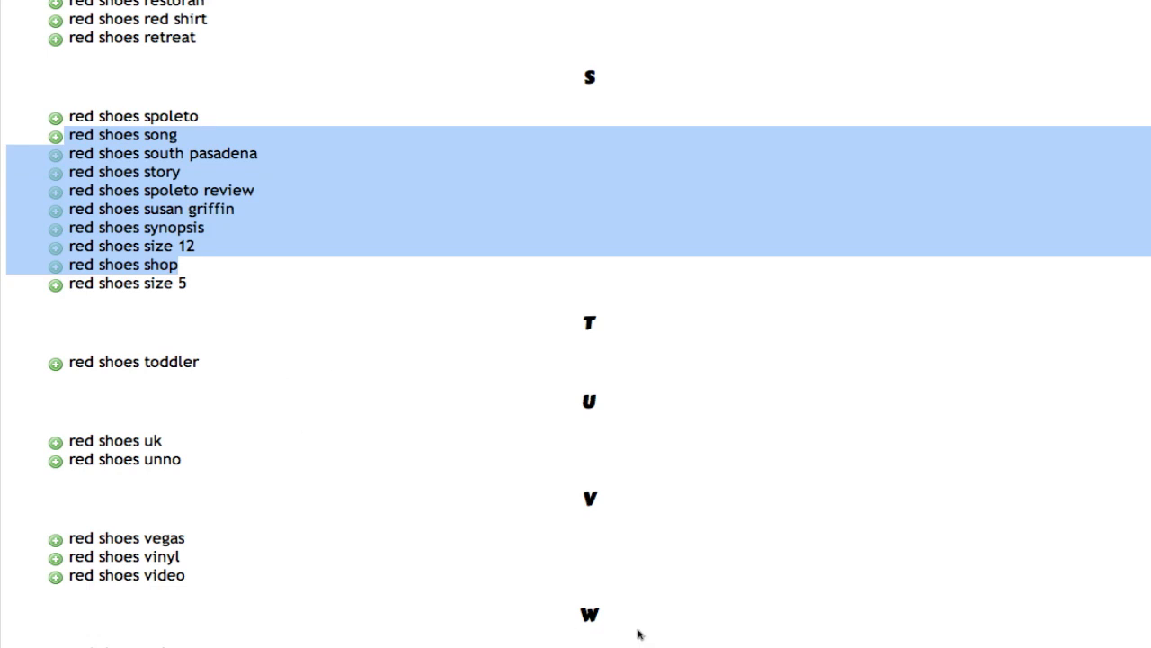
{"action": "scroll", "scroll_direction": "down", "scroll_amount": 3}
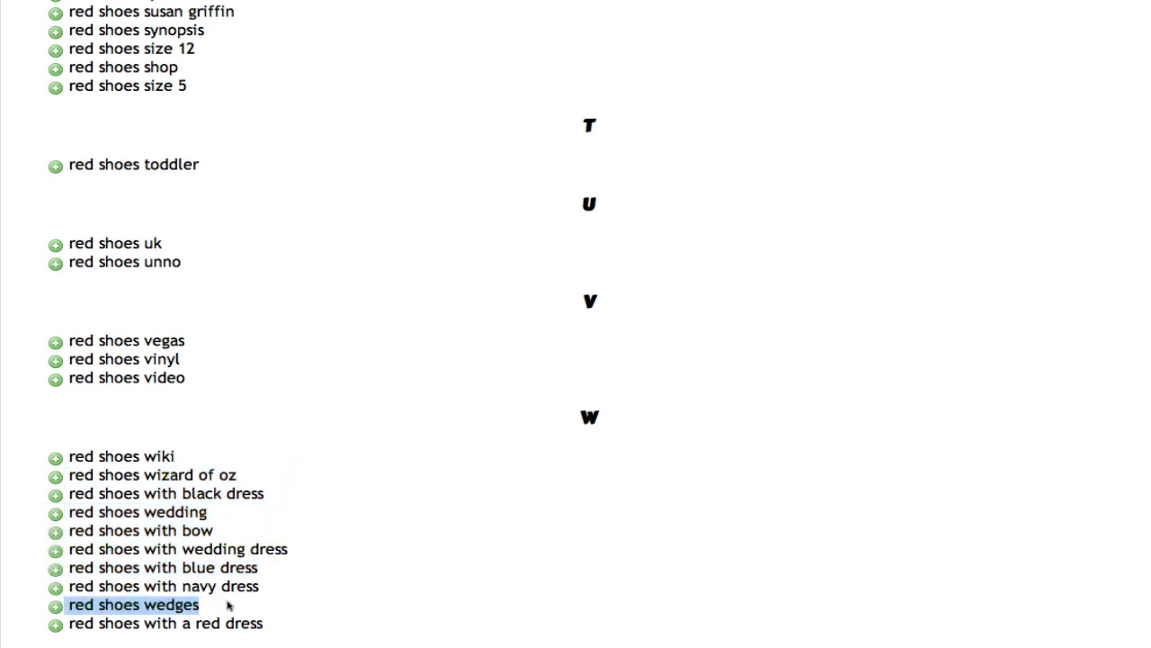
{"action": "mouse_move", "coordinate": [644, 554]}
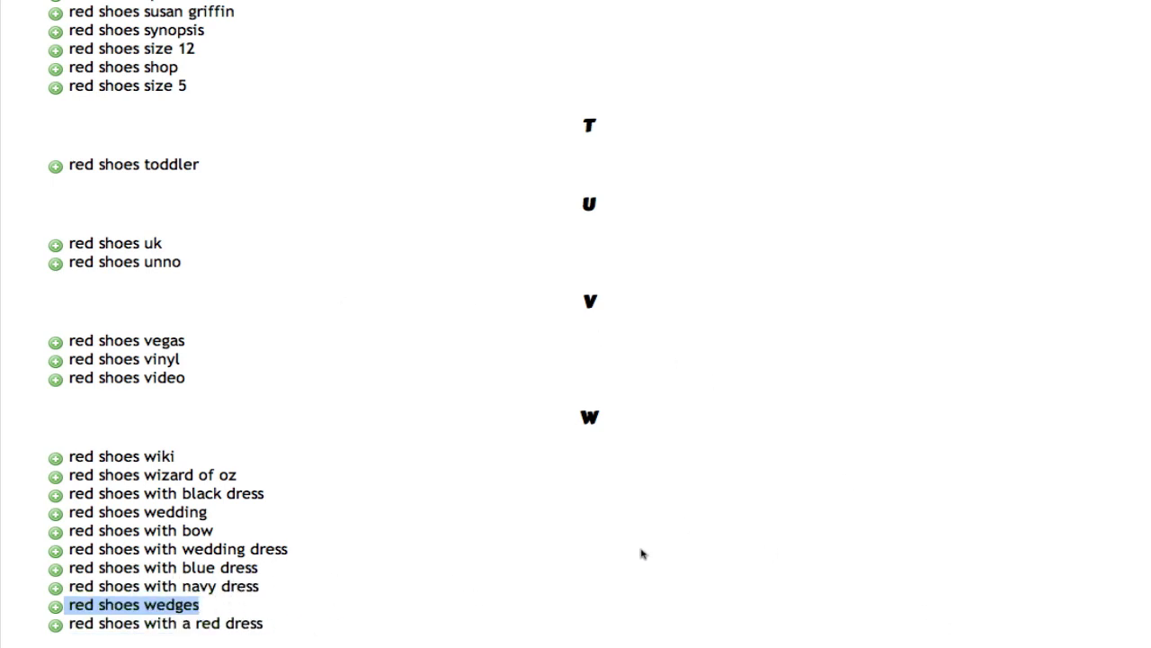
{"action": "mouse_move", "coordinate": [414, 507]}
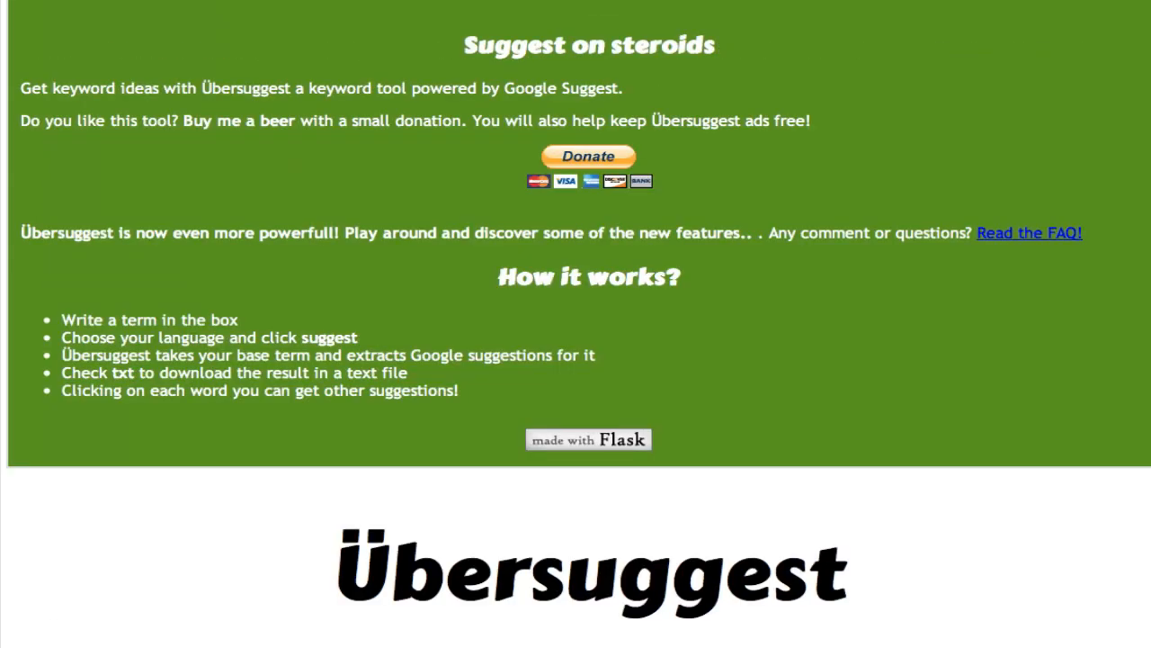
{"action": "mouse_move", "coordinate": [486, 583]}
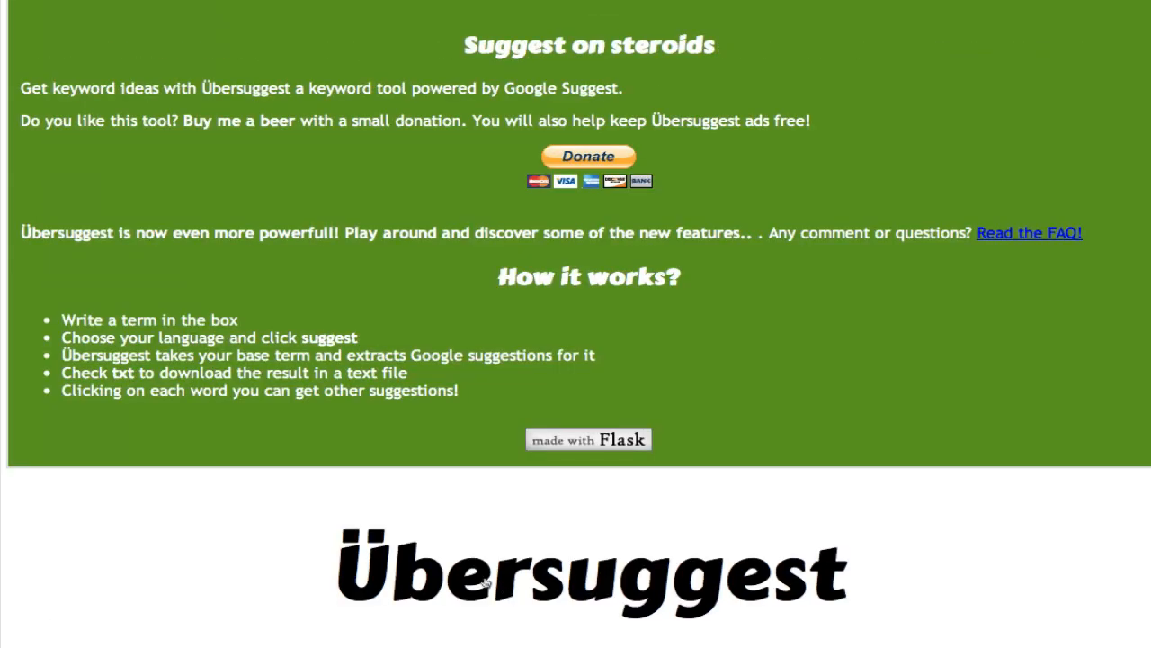
- Replace 'red shoes wedges' with a gas grill term in the keyword box
{"action": "scroll", "scroll_direction": "down", "scroll_amount": 3}
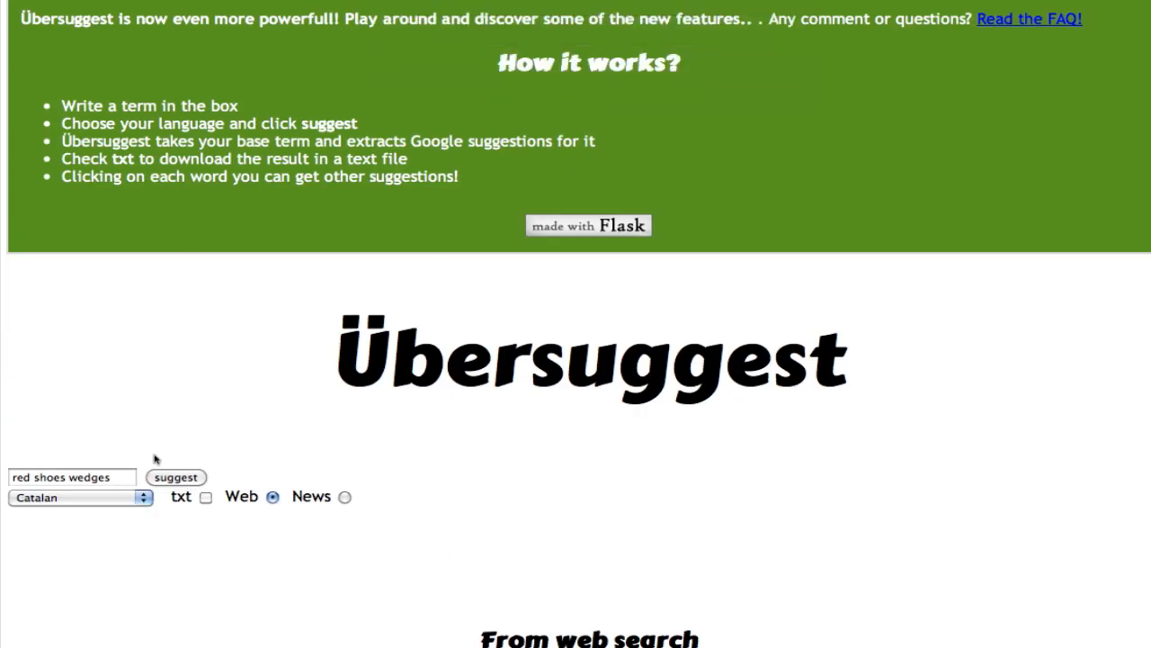
{"action": "type", "text": "gas gr"}
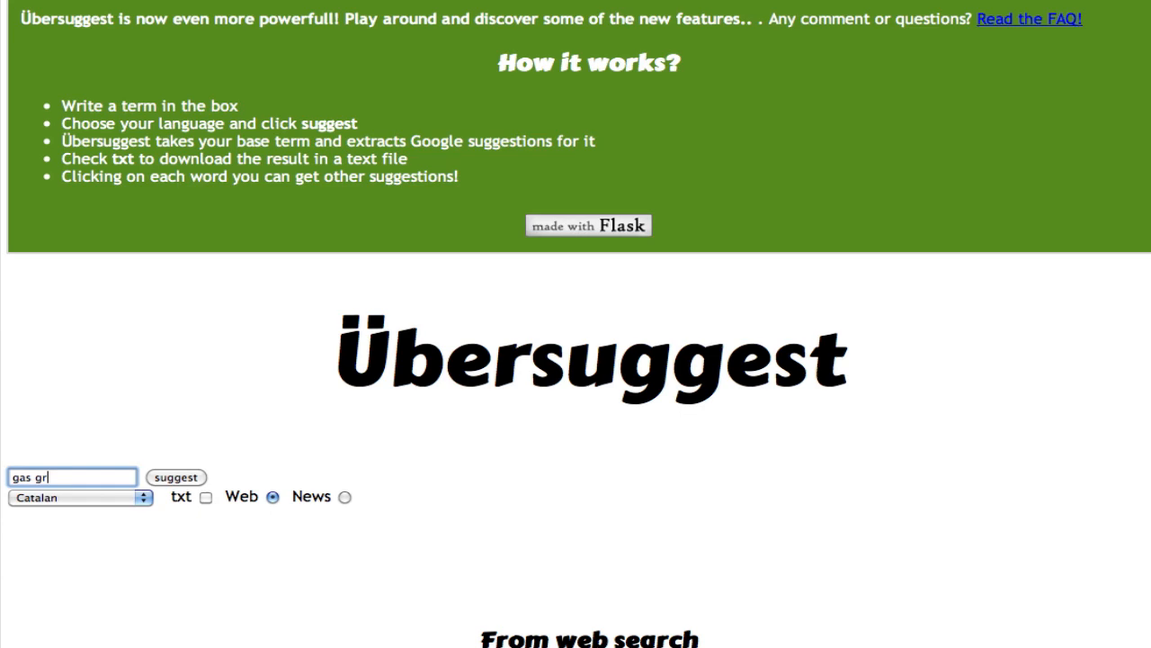
{"action": "scroll", "scroll_direction": "up", "scroll_amount": 3}
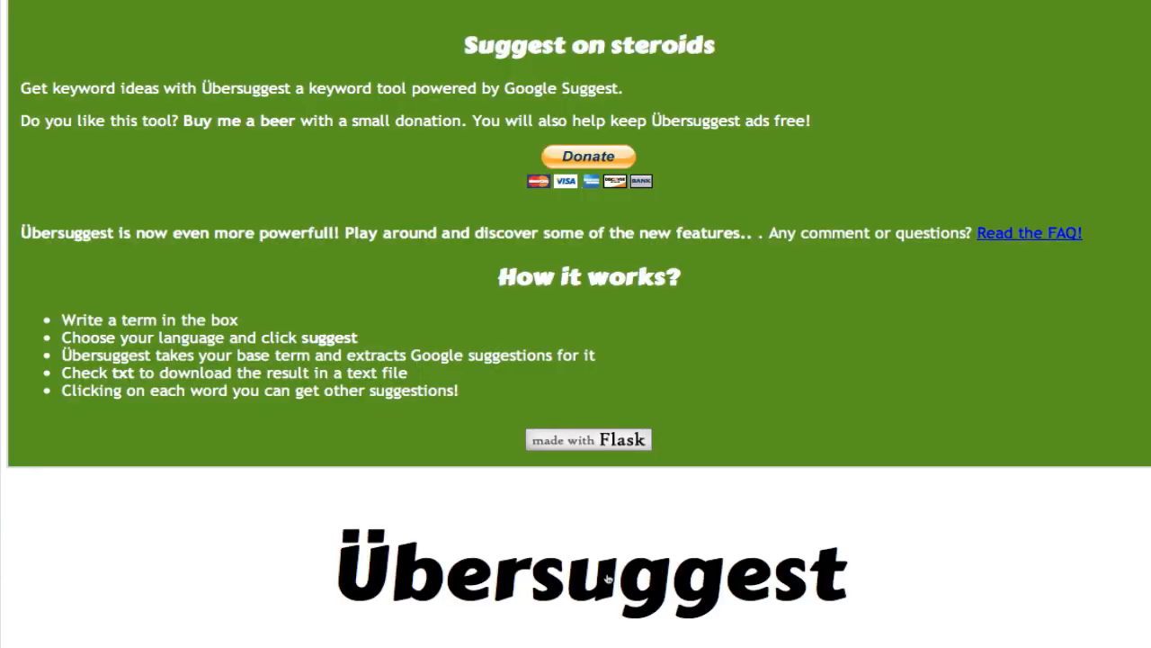
{"action": "mouse_move", "coordinate": [387, 538]}
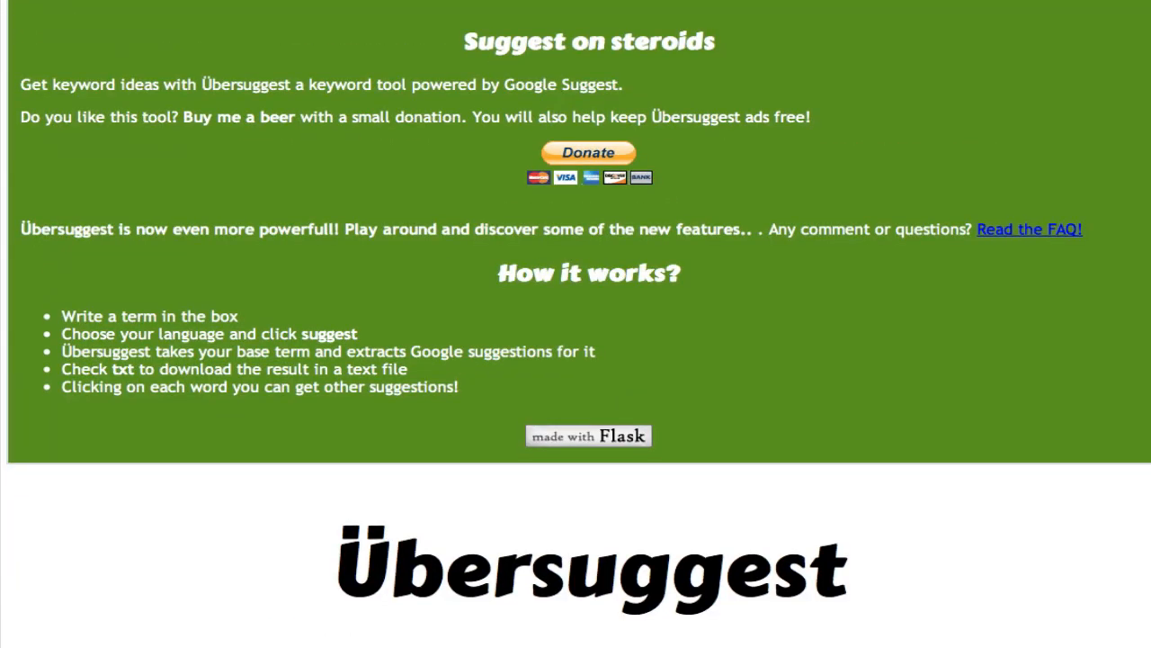
{"action": "scroll", "scroll_direction": "down", "scroll_amount": 3}
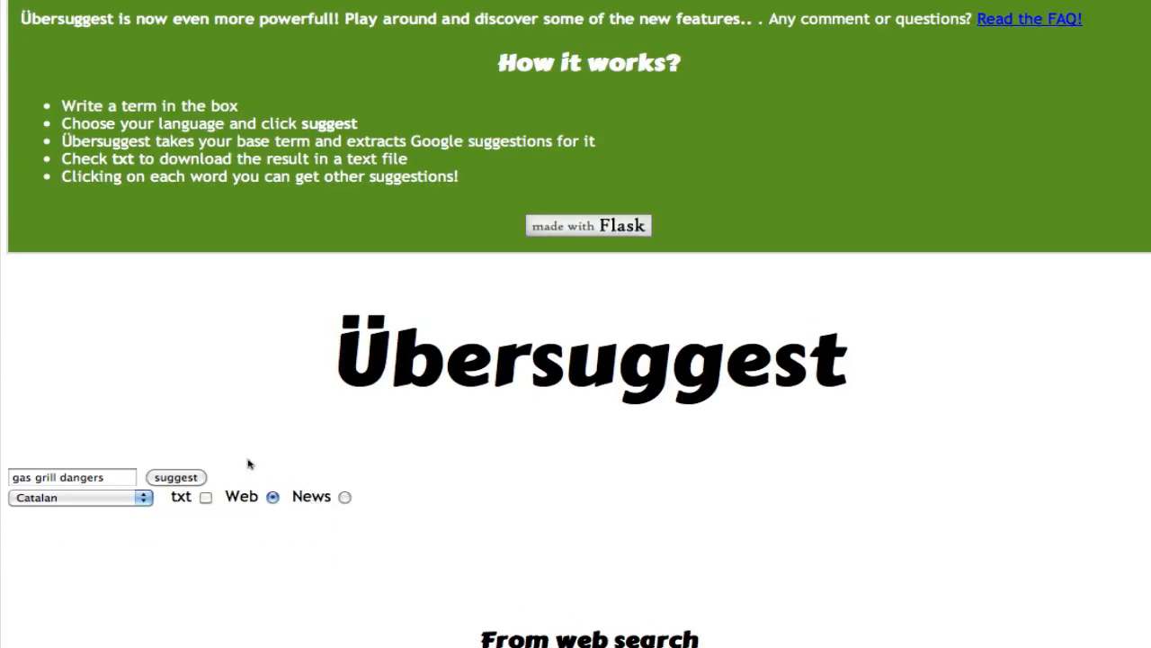
{"action": "mouse_move", "coordinate": [771, 90]}
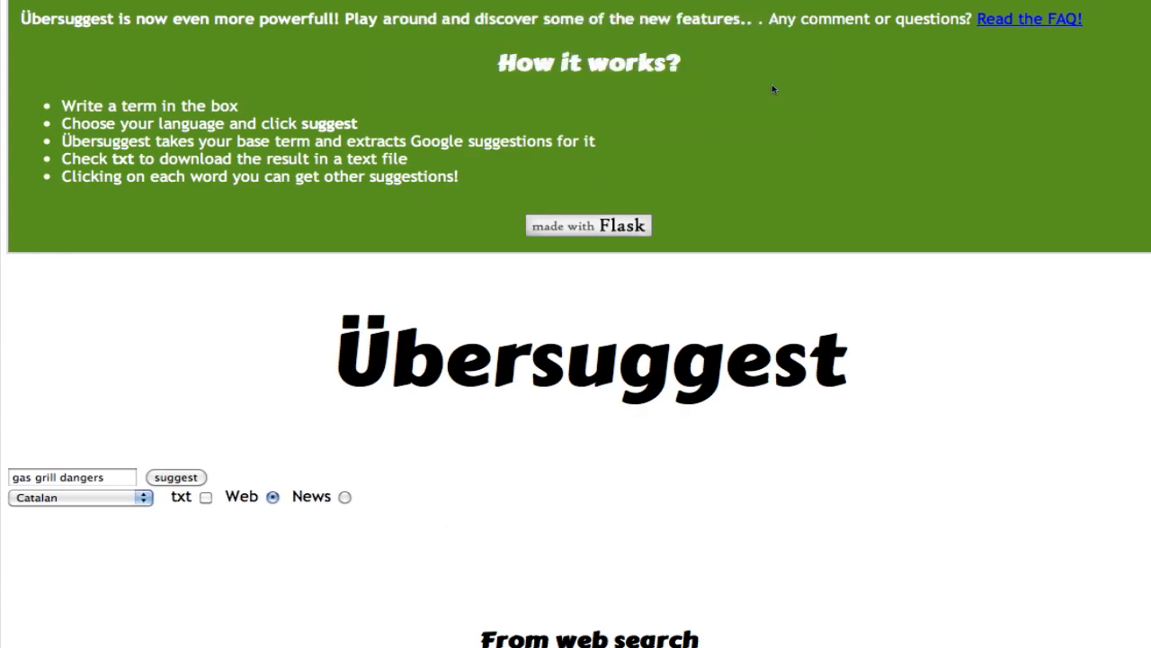
{"action": "left_click", "coordinate": [176, 477]}
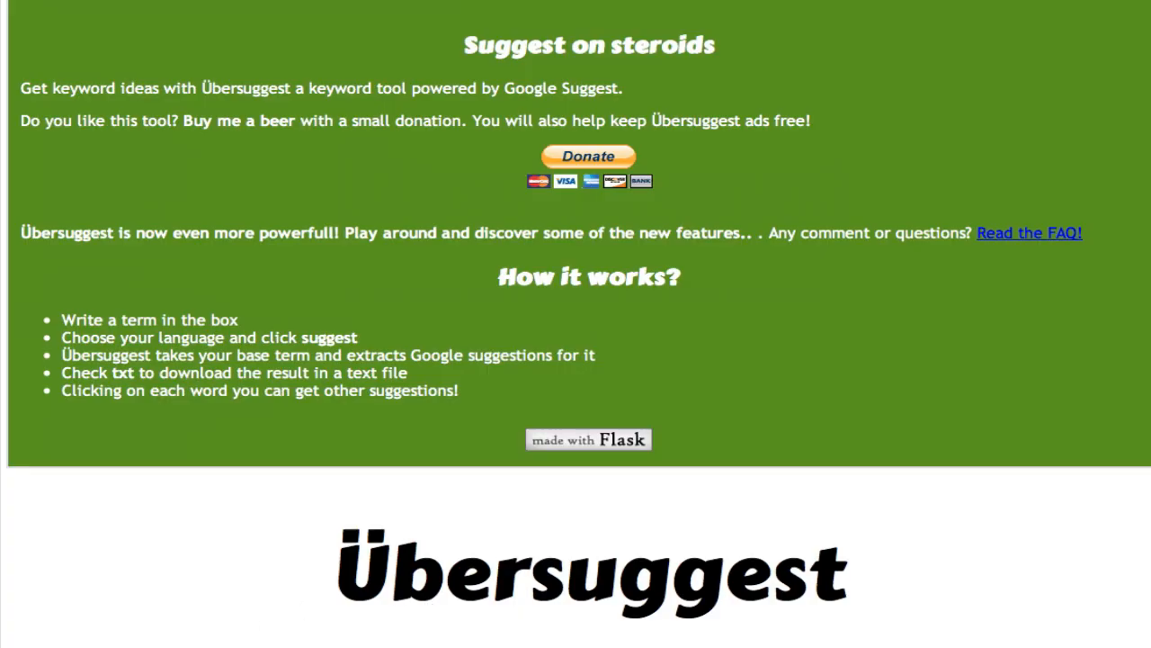
- Scroll through the From web search suggestions for 'gas grill covers' (walmart, menards, kenmore)
{"action": "scroll", "scroll_direction": "down", "scroll_amount": 3}
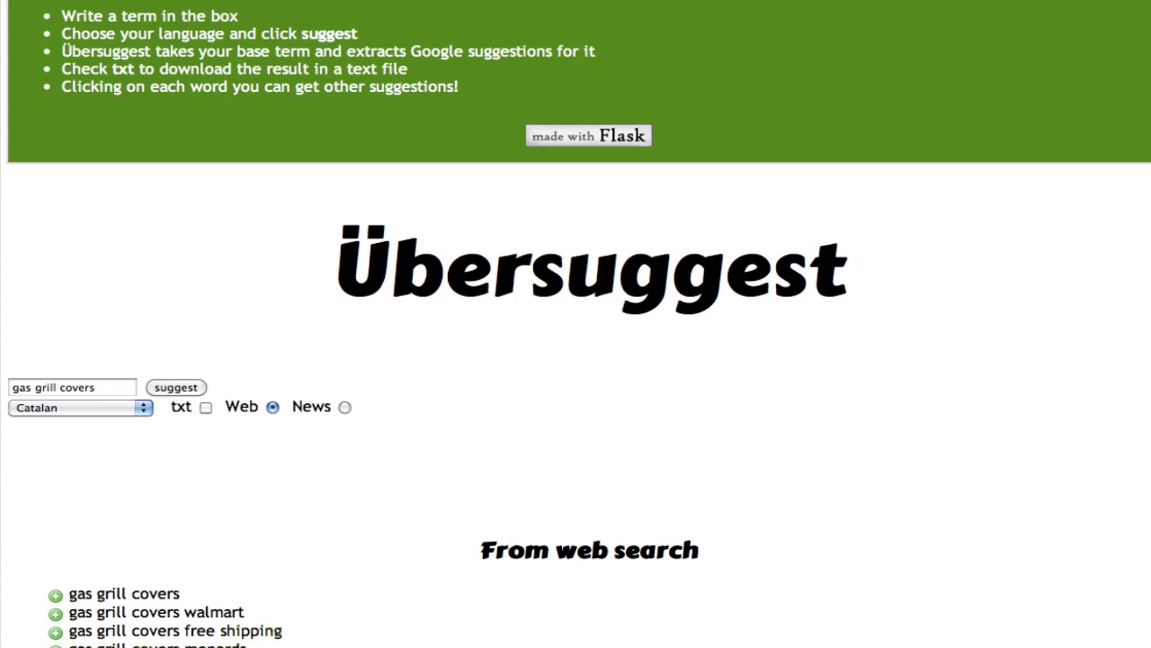
{"action": "scroll", "scroll_direction": "down", "scroll_amount": 3}
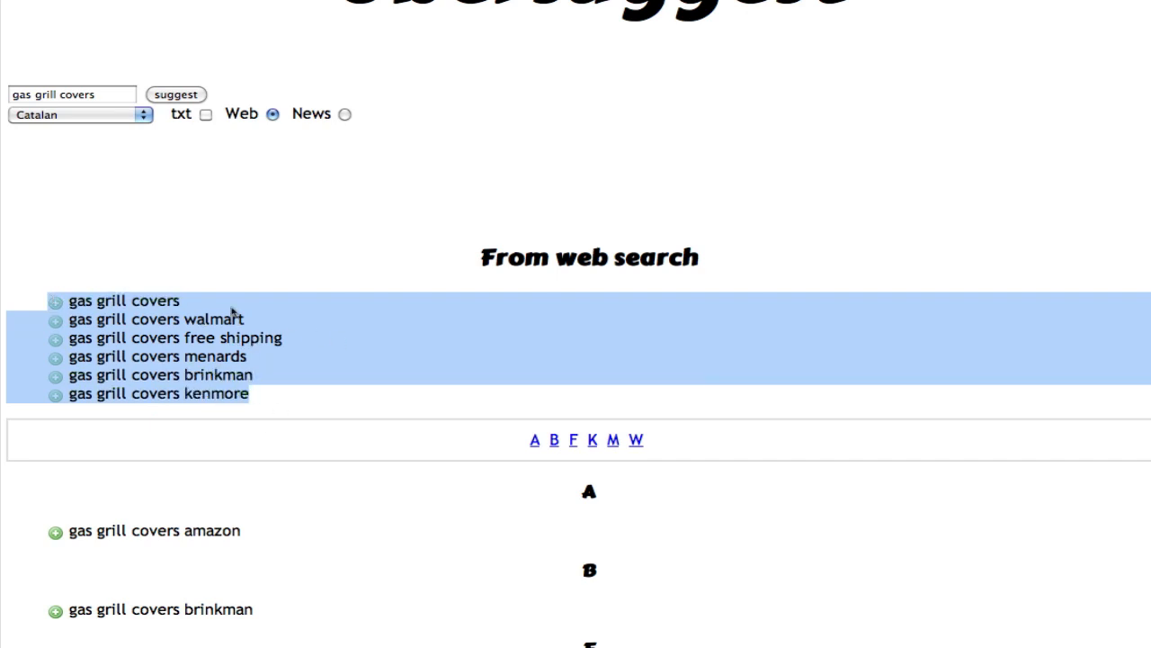
{"action": "mouse_move", "coordinate": [345, 400]}
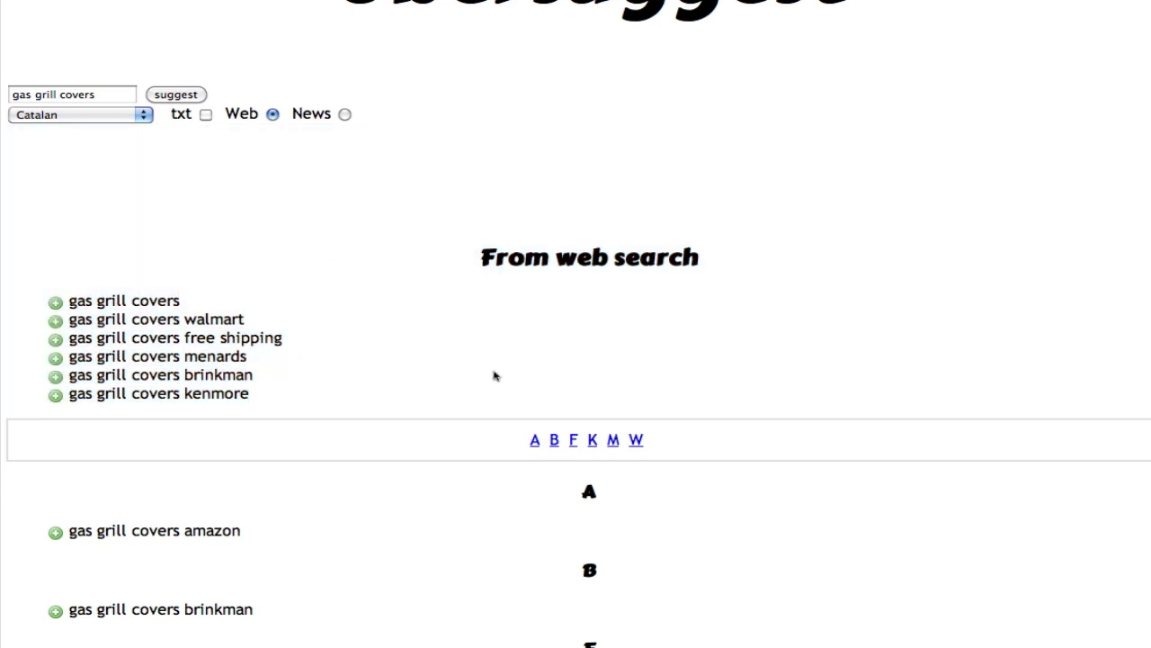
{"action": "mouse_move", "coordinate": [391, 390]}
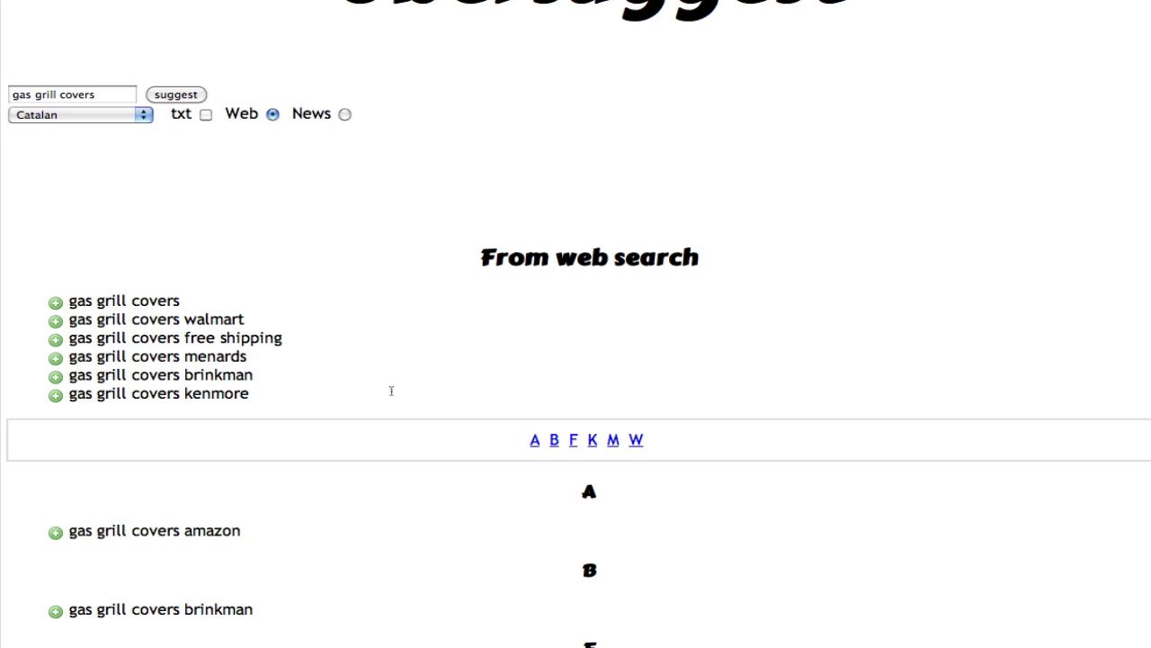
{"action": "mouse_move", "coordinate": [647, 482]}
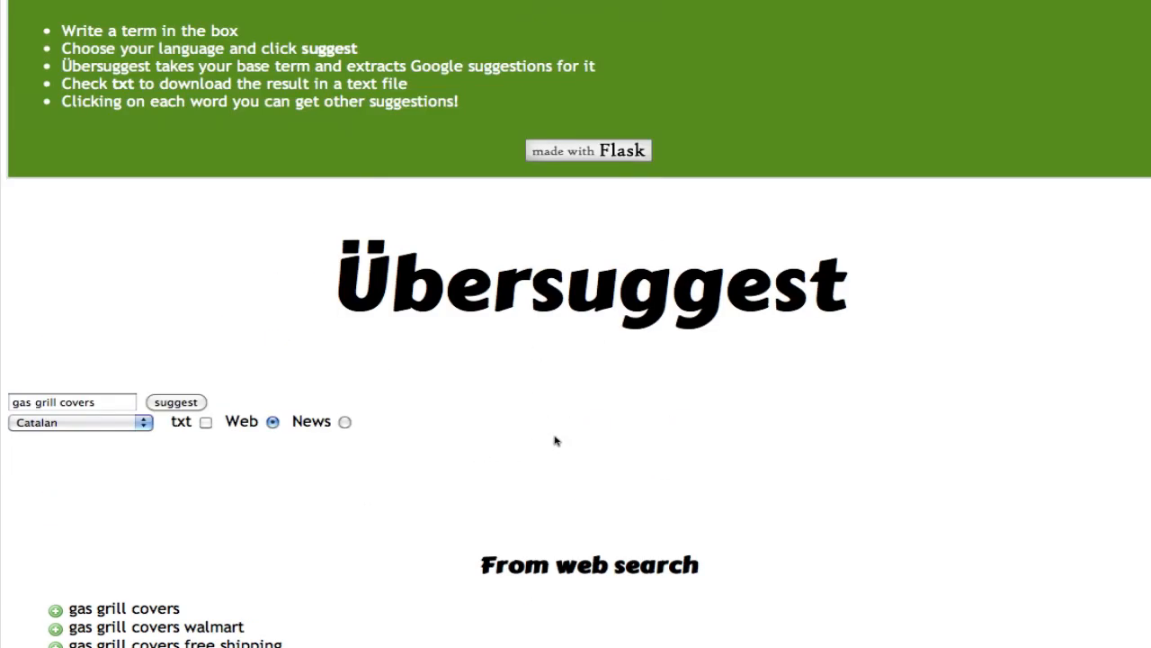
{"action": "scroll", "scroll_direction": "down", "scroll_amount": 3}
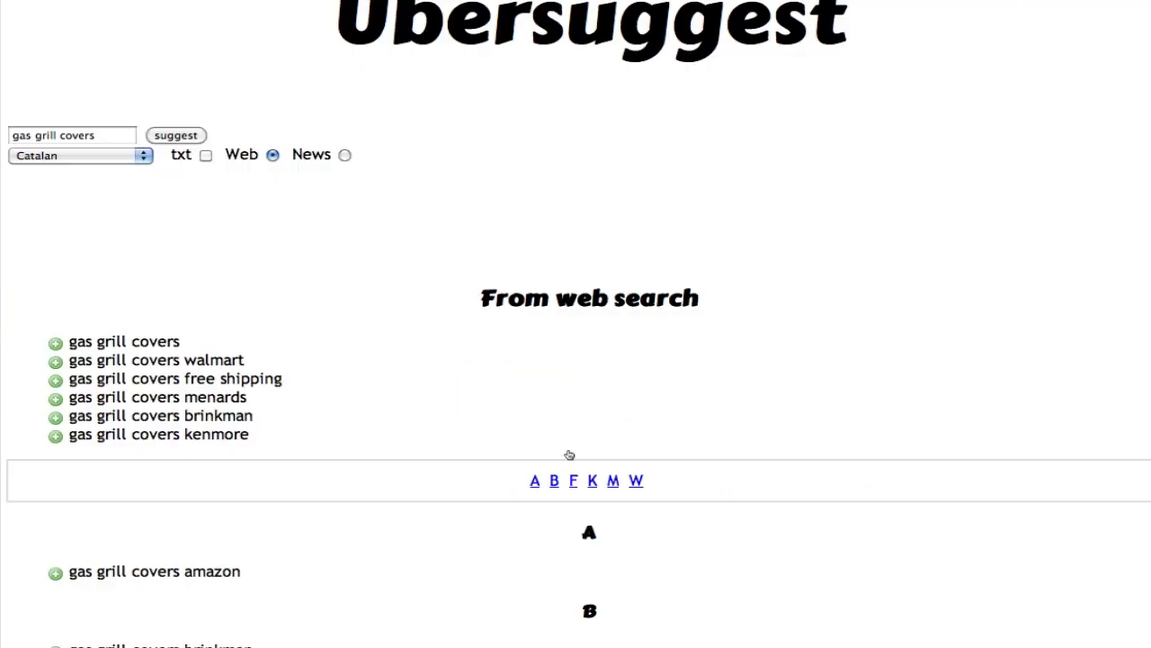
{"action": "scroll", "scroll_direction": "down", "scroll_amount": 3}
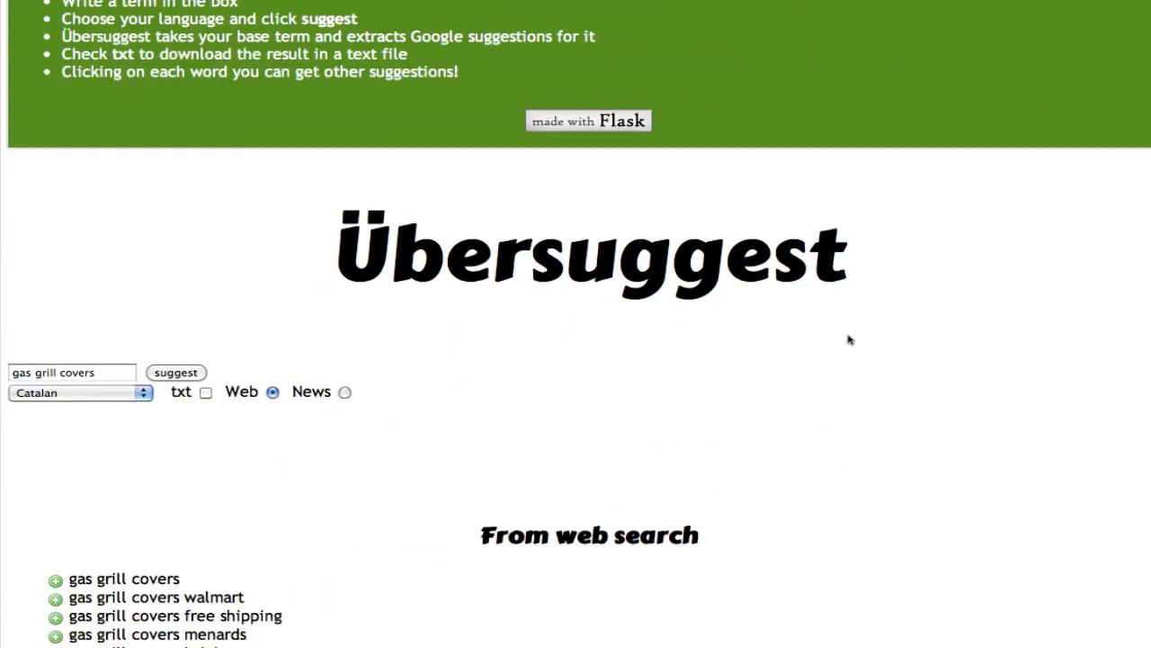
{"action": "mouse_move", "coordinate": [871, 385]}
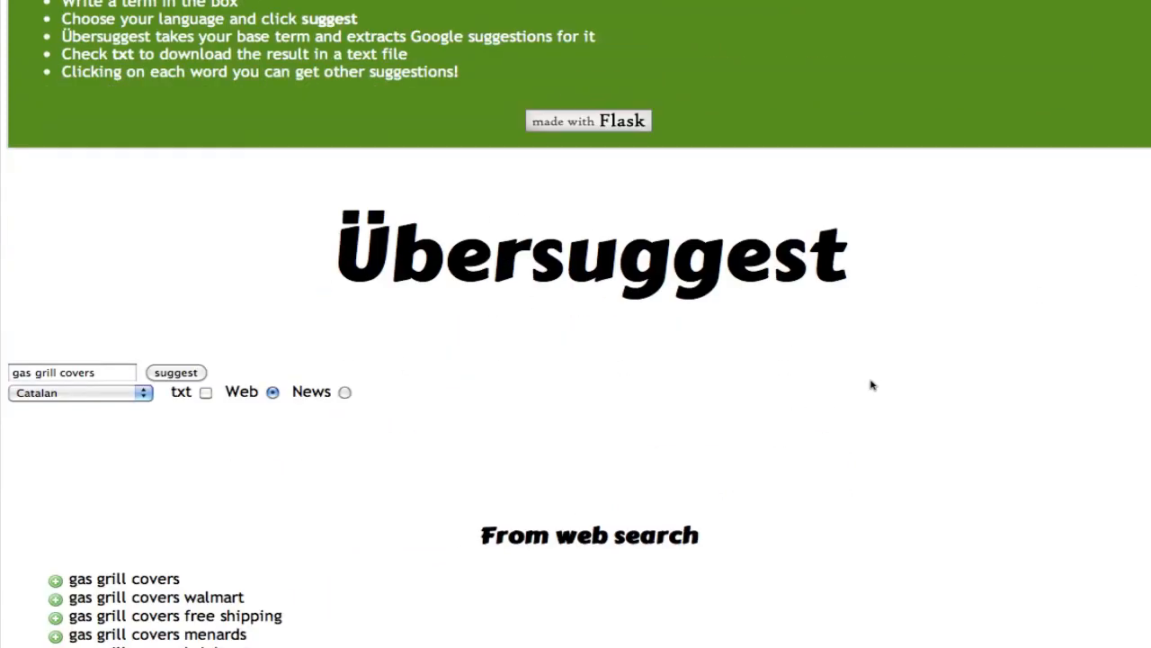